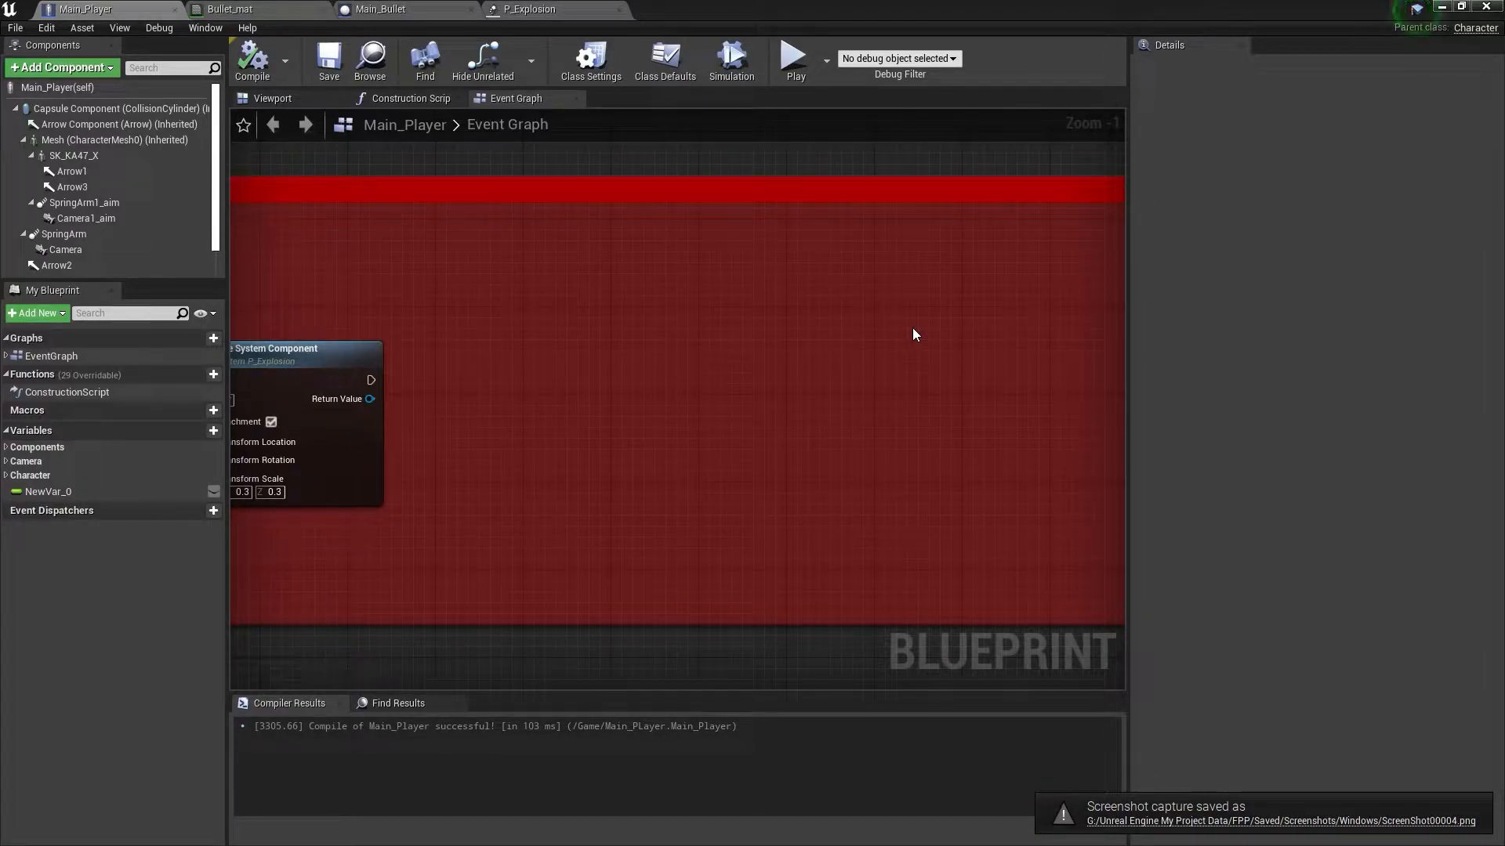
mouse_move(719, 340)
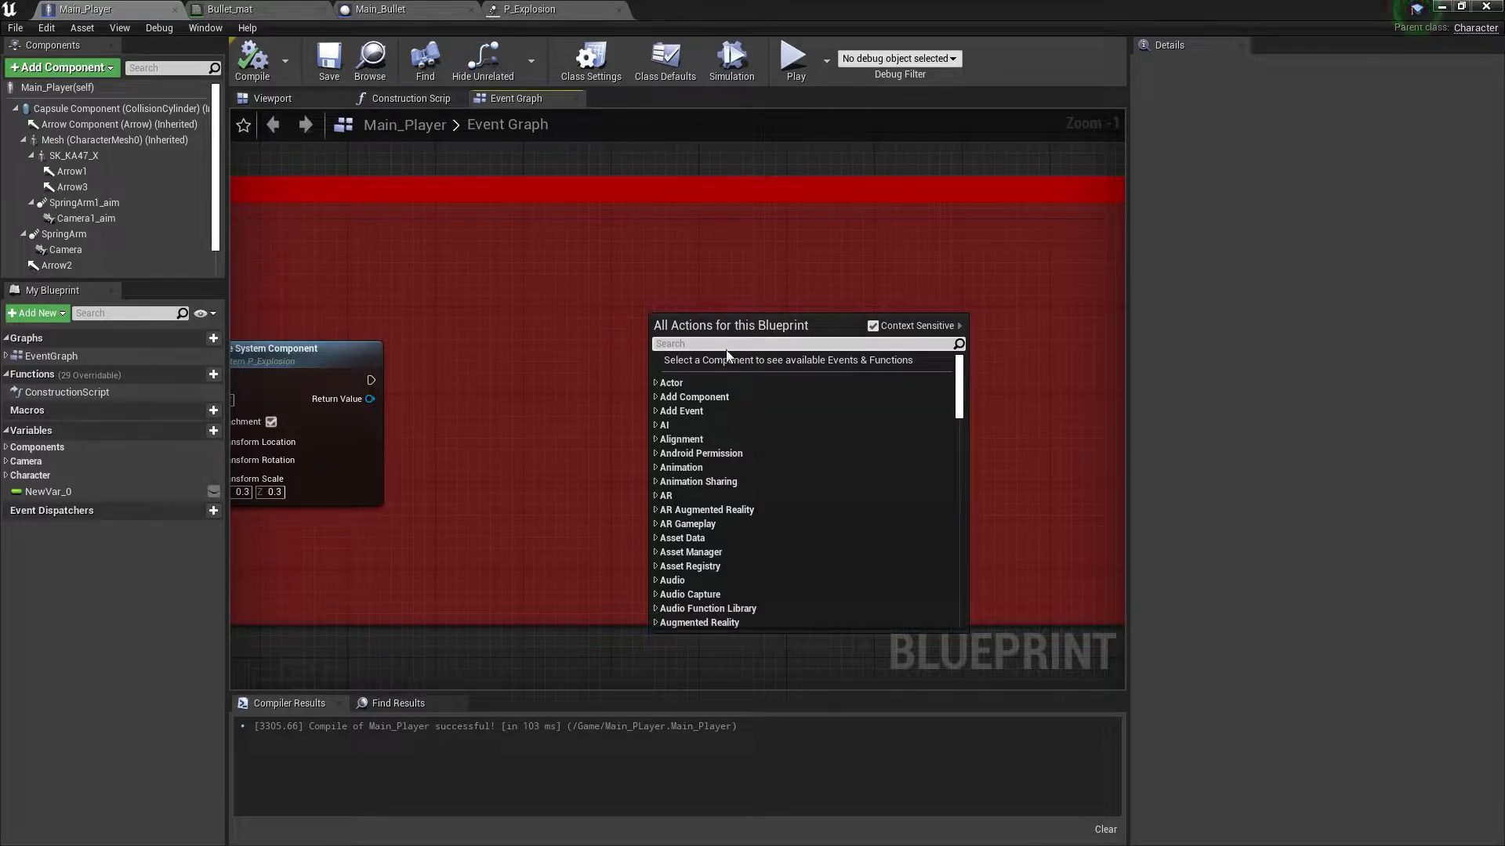
Search 'line tra' in the Event Graph to add a LineTraceByChannel node
scroll("down", 3)
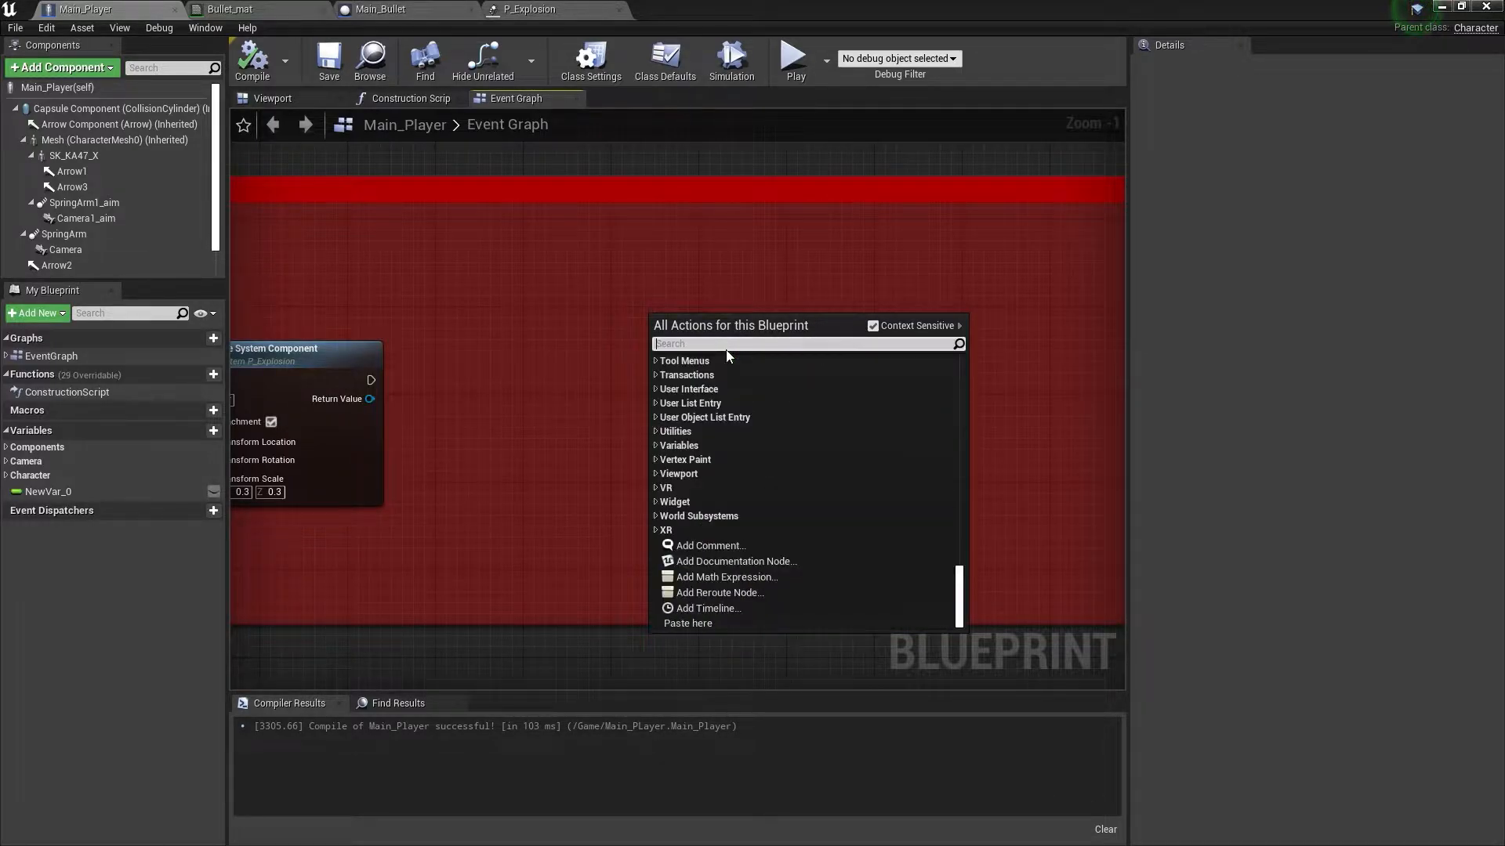
type("line tra")
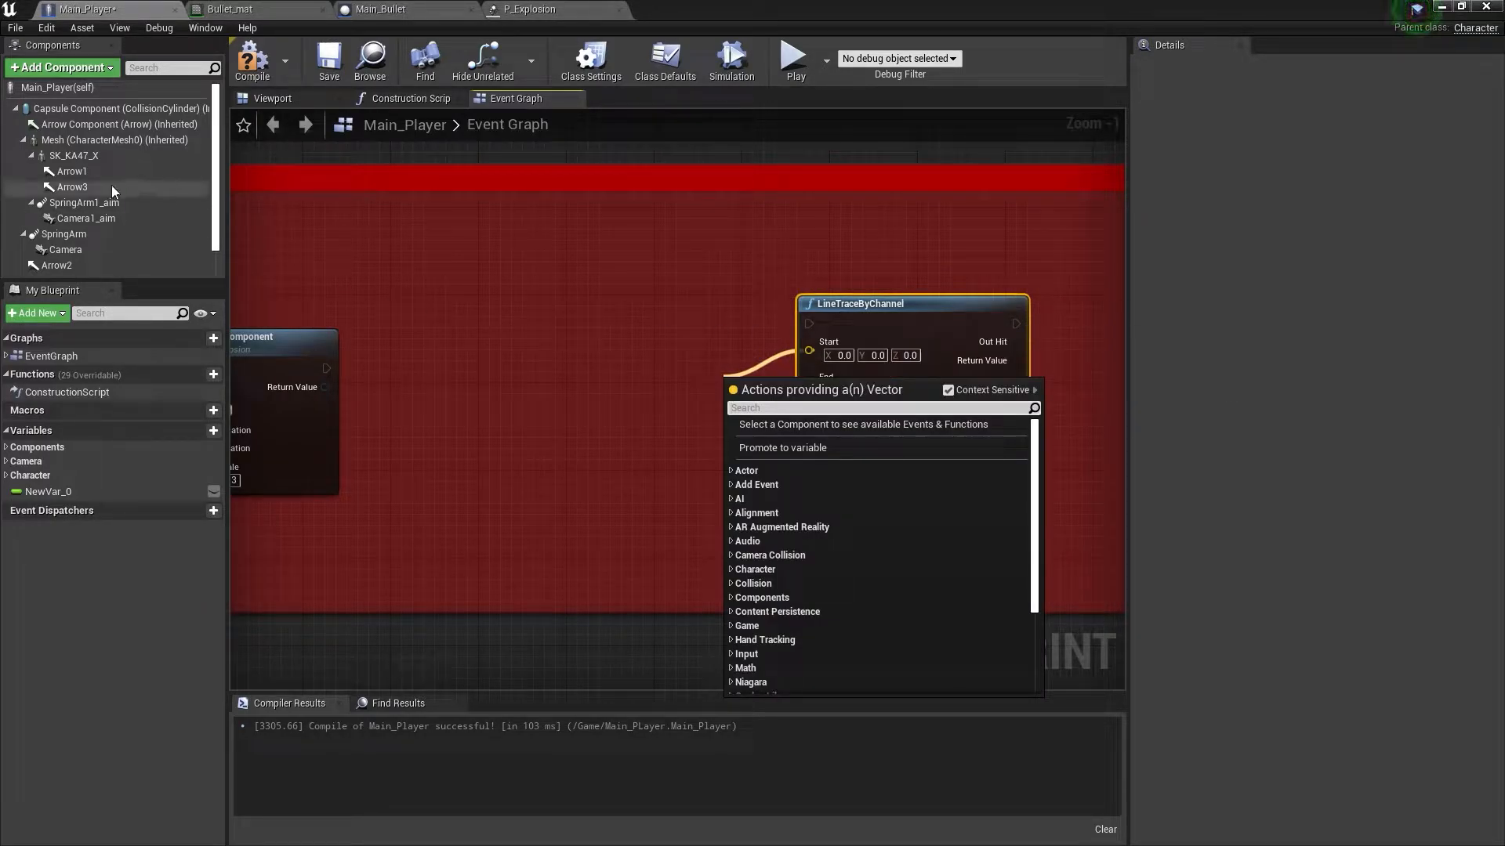
left_click(273, 98)
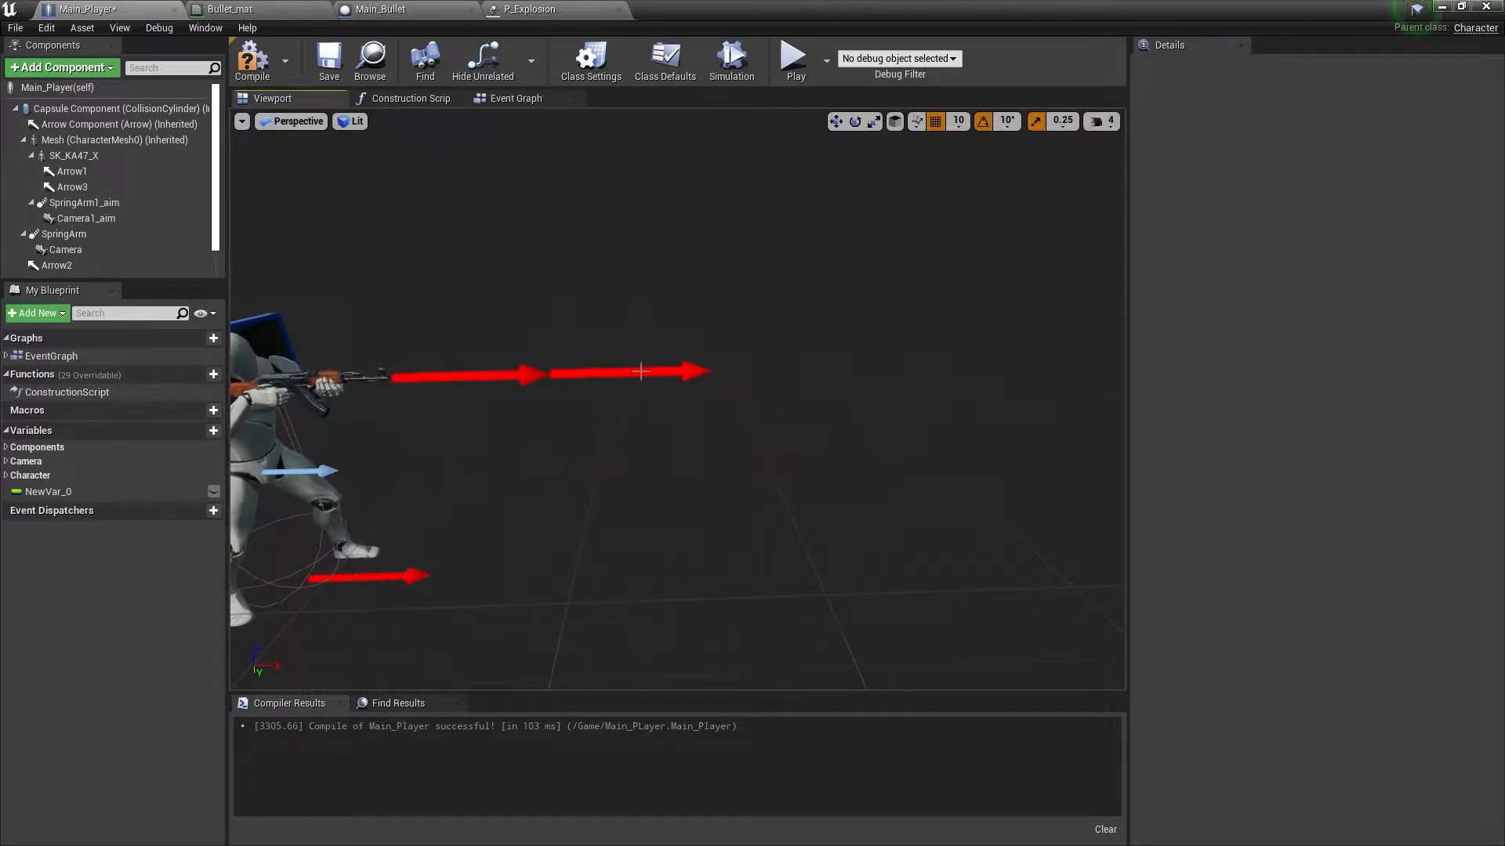
left_click(72, 186)
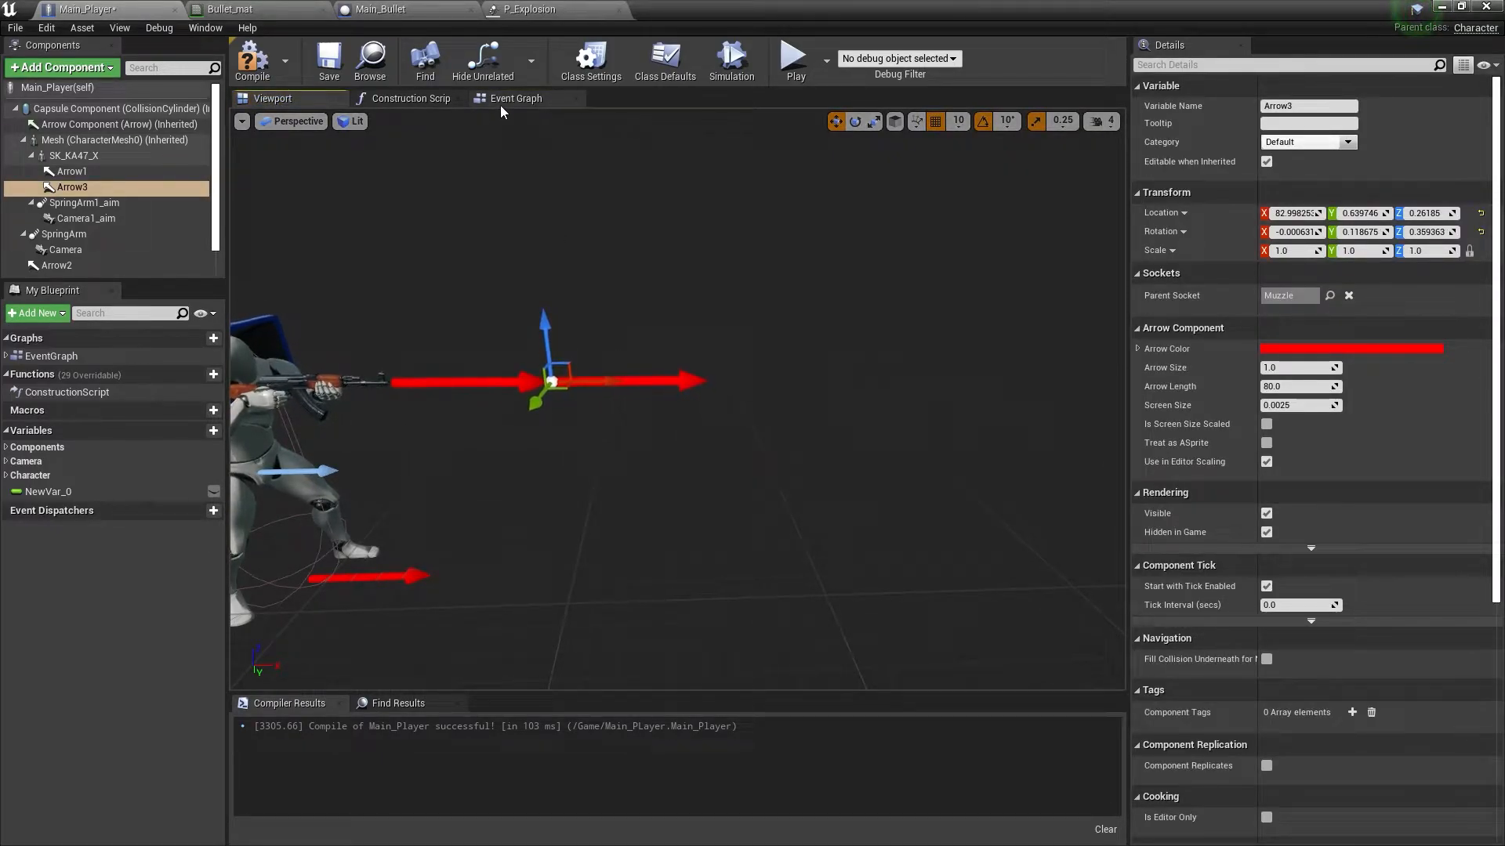
left_click(516, 98)
type("g")
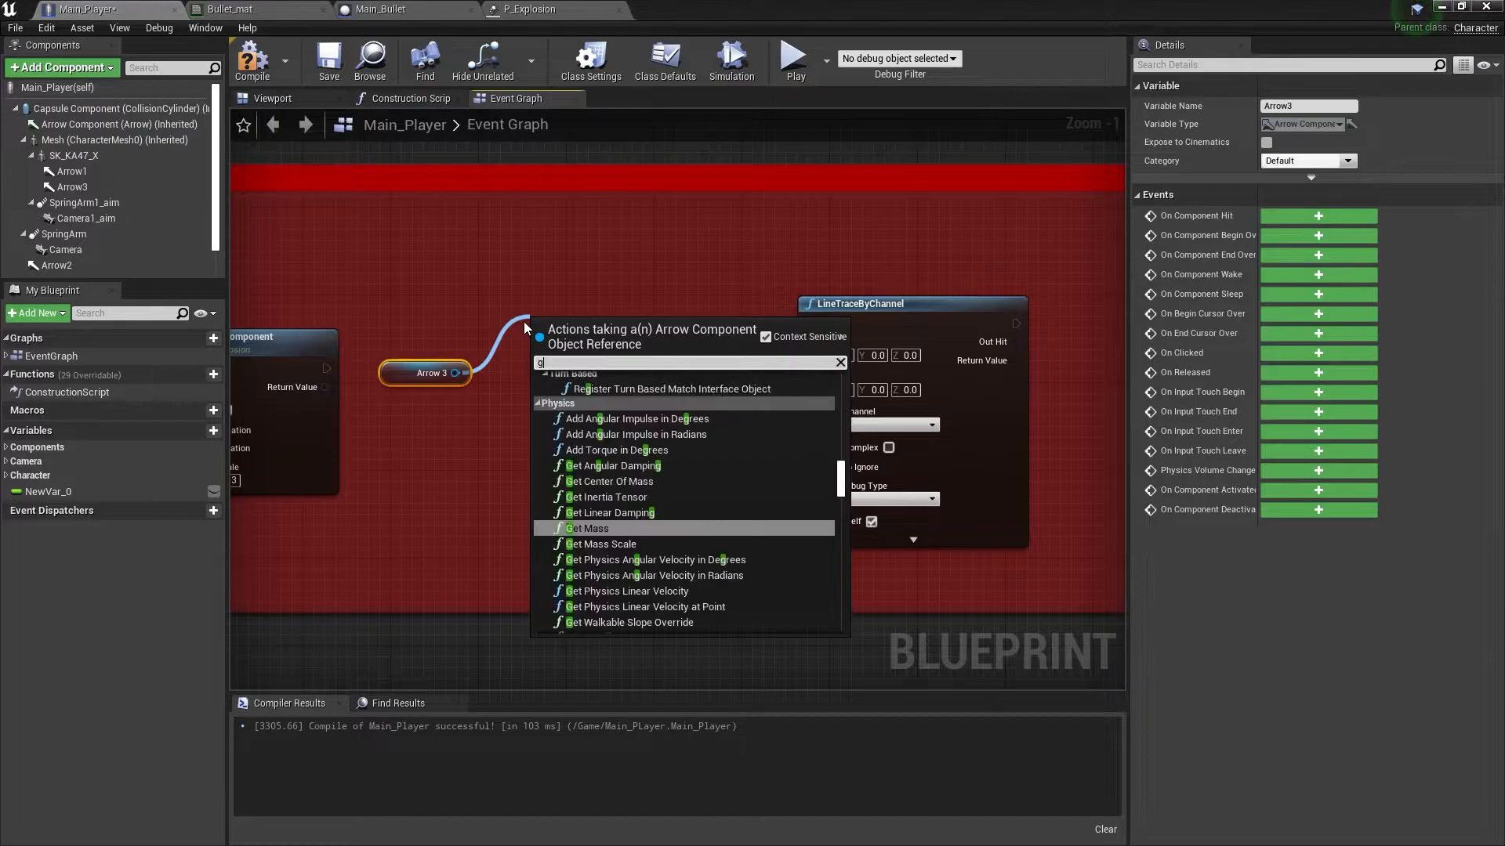
Add GetWorldLocation for Arrow 3 and wire its result into the trace's Start
type("et worl")
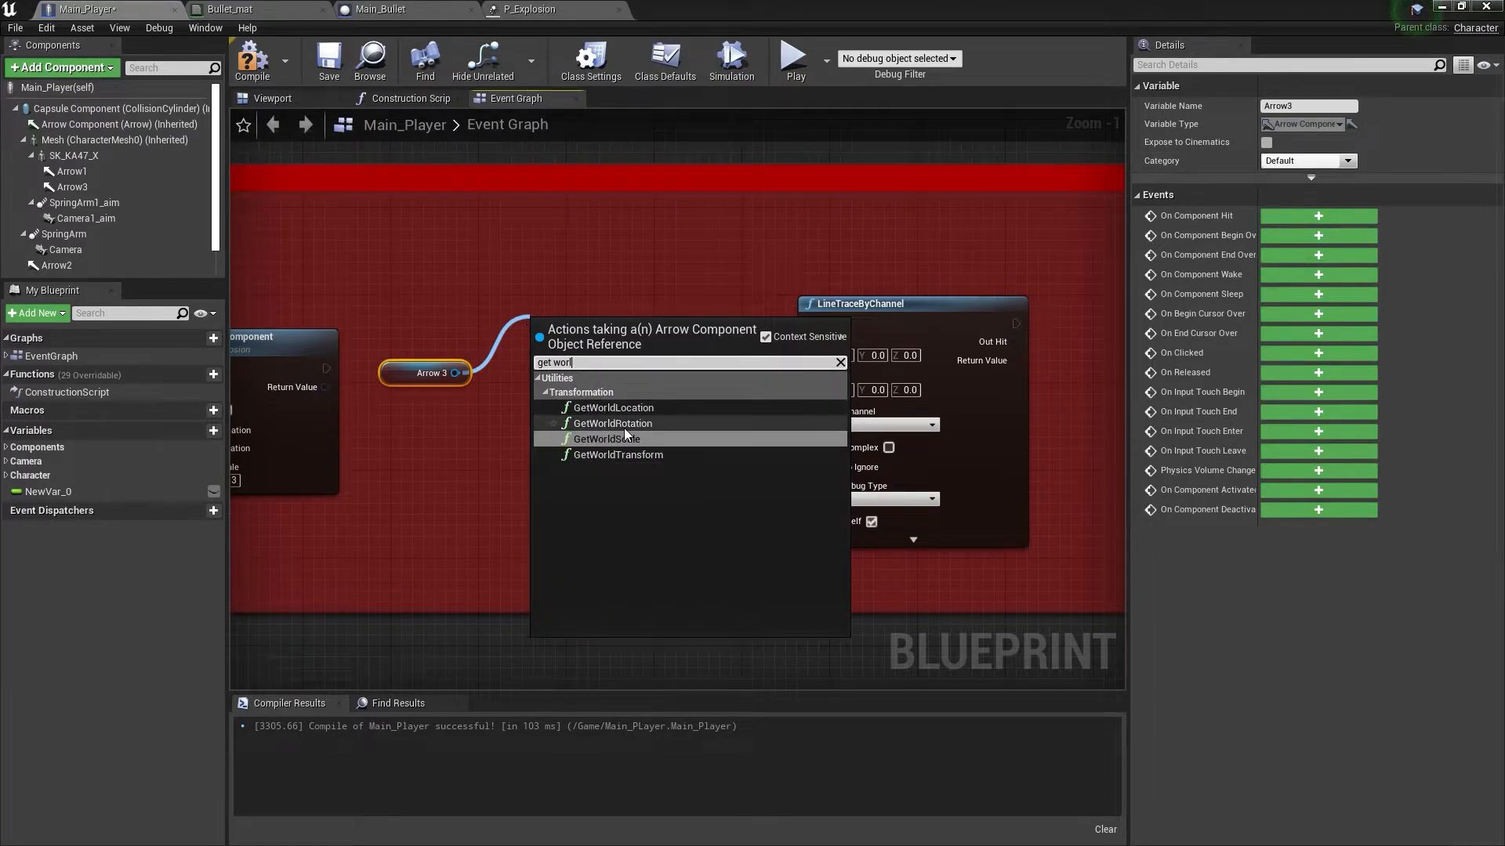
left_click(612, 407)
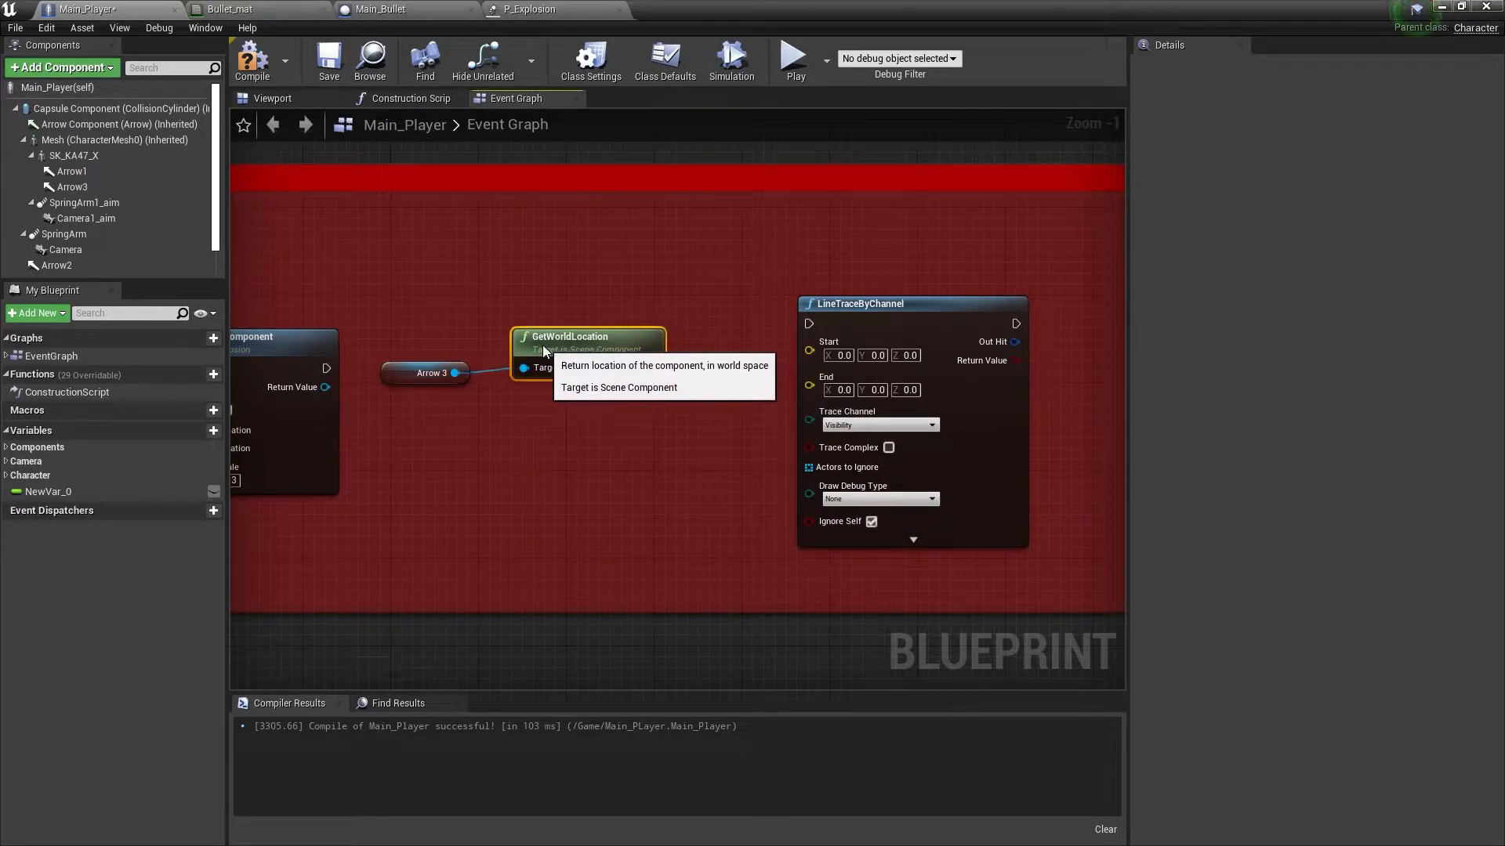
left_click_drag(650, 368, 813, 342)
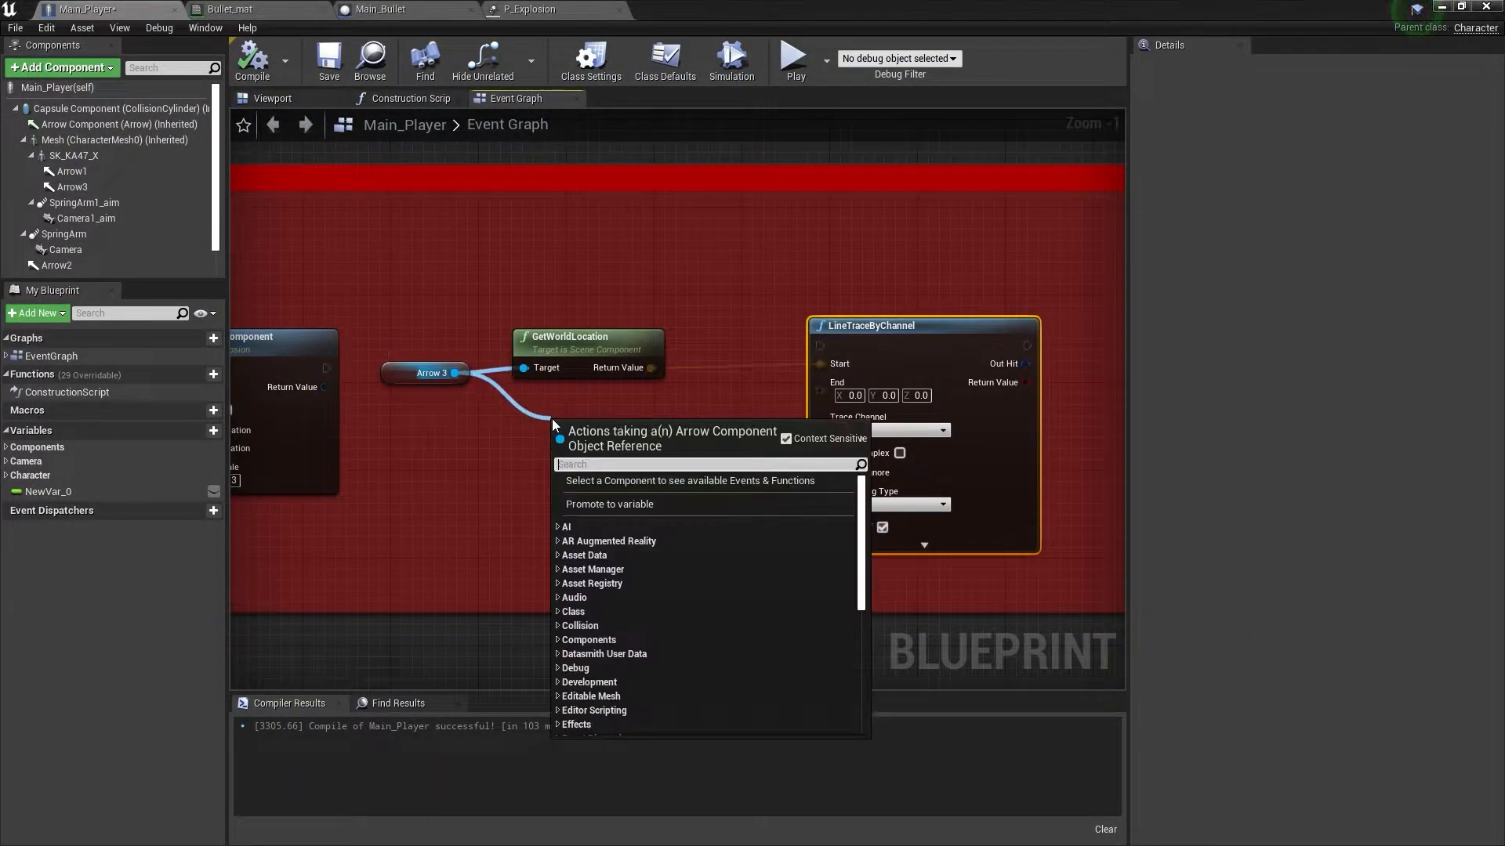
Multiply Arrow 3's forward vector by 1500.0 for the trace's End
type("get f")
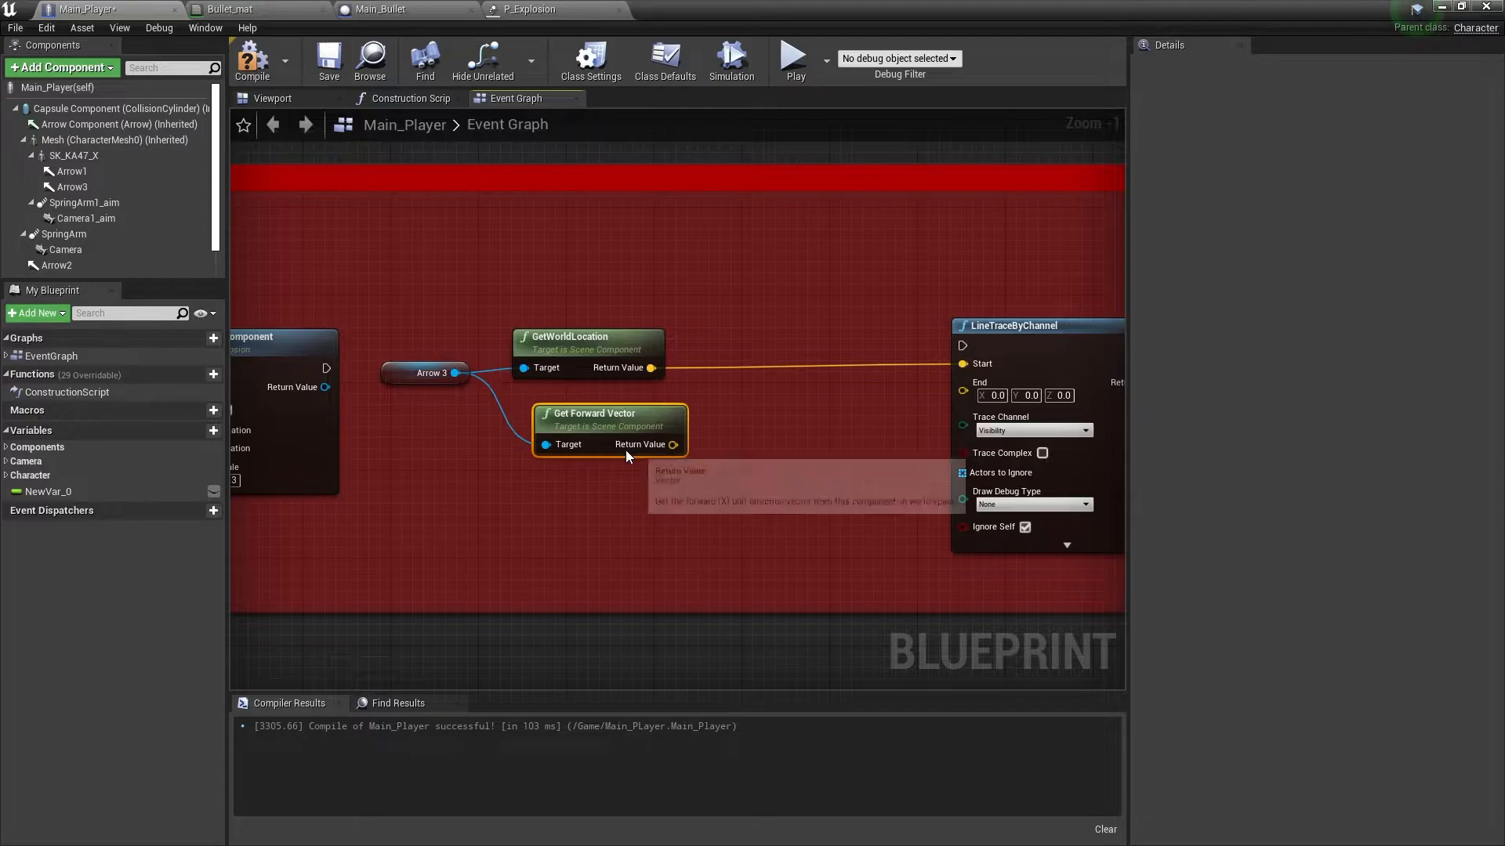
left_click_drag(675, 444, 696, 465)
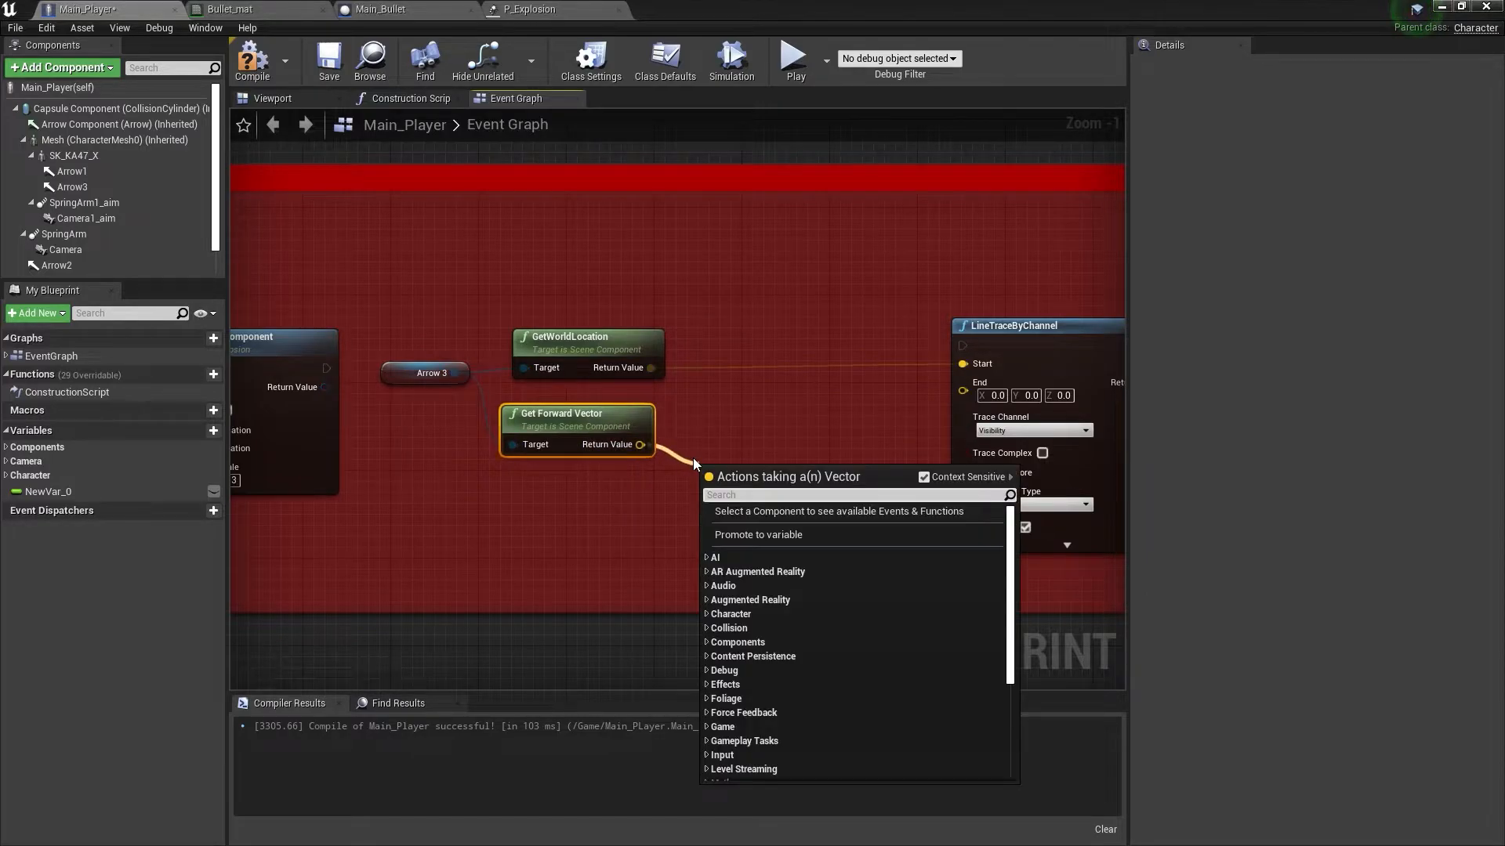
type("vector")
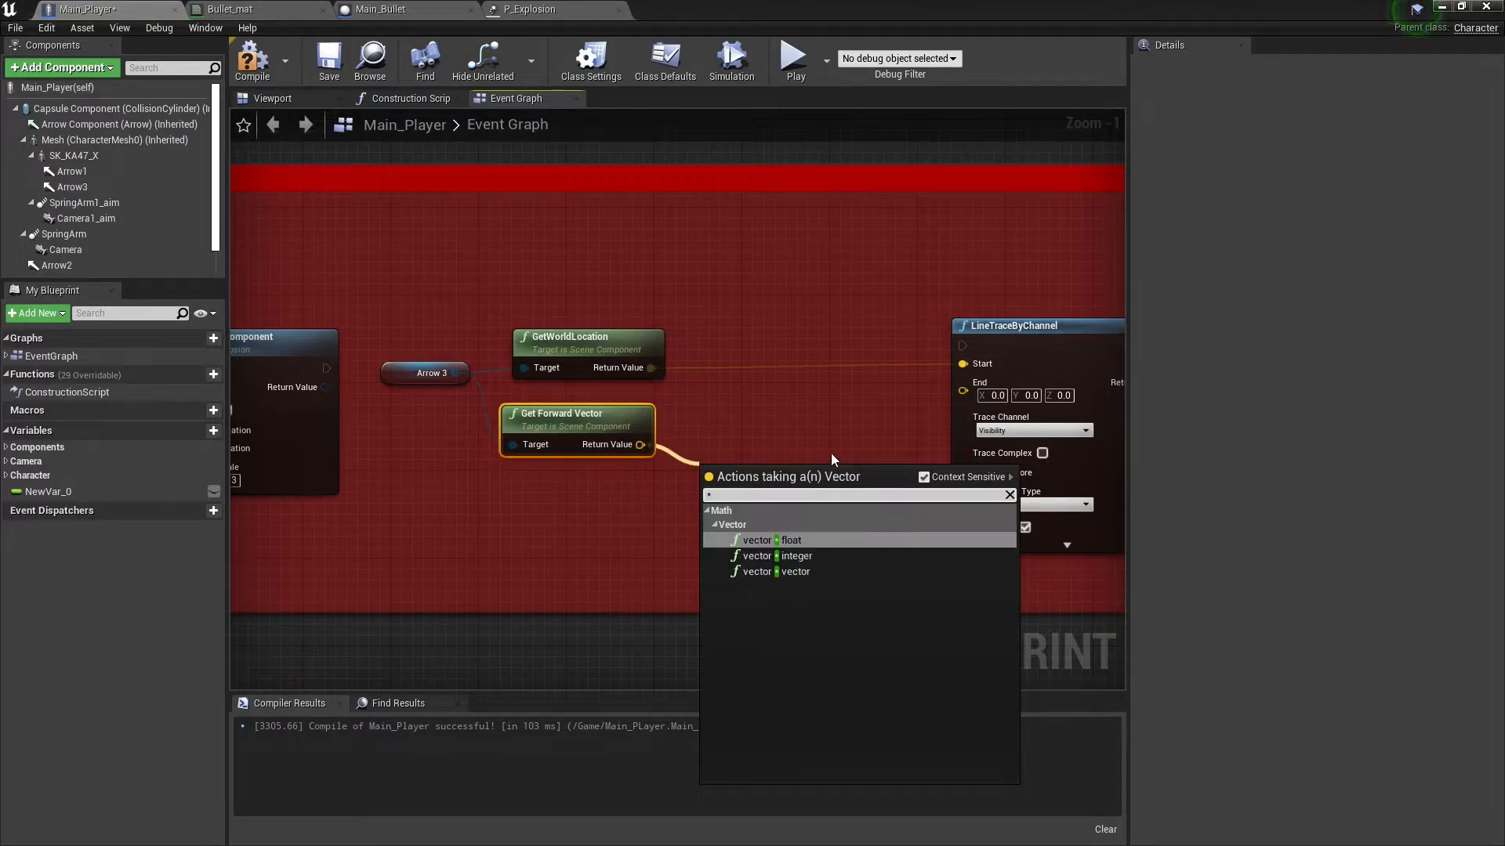
left_click(756, 539)
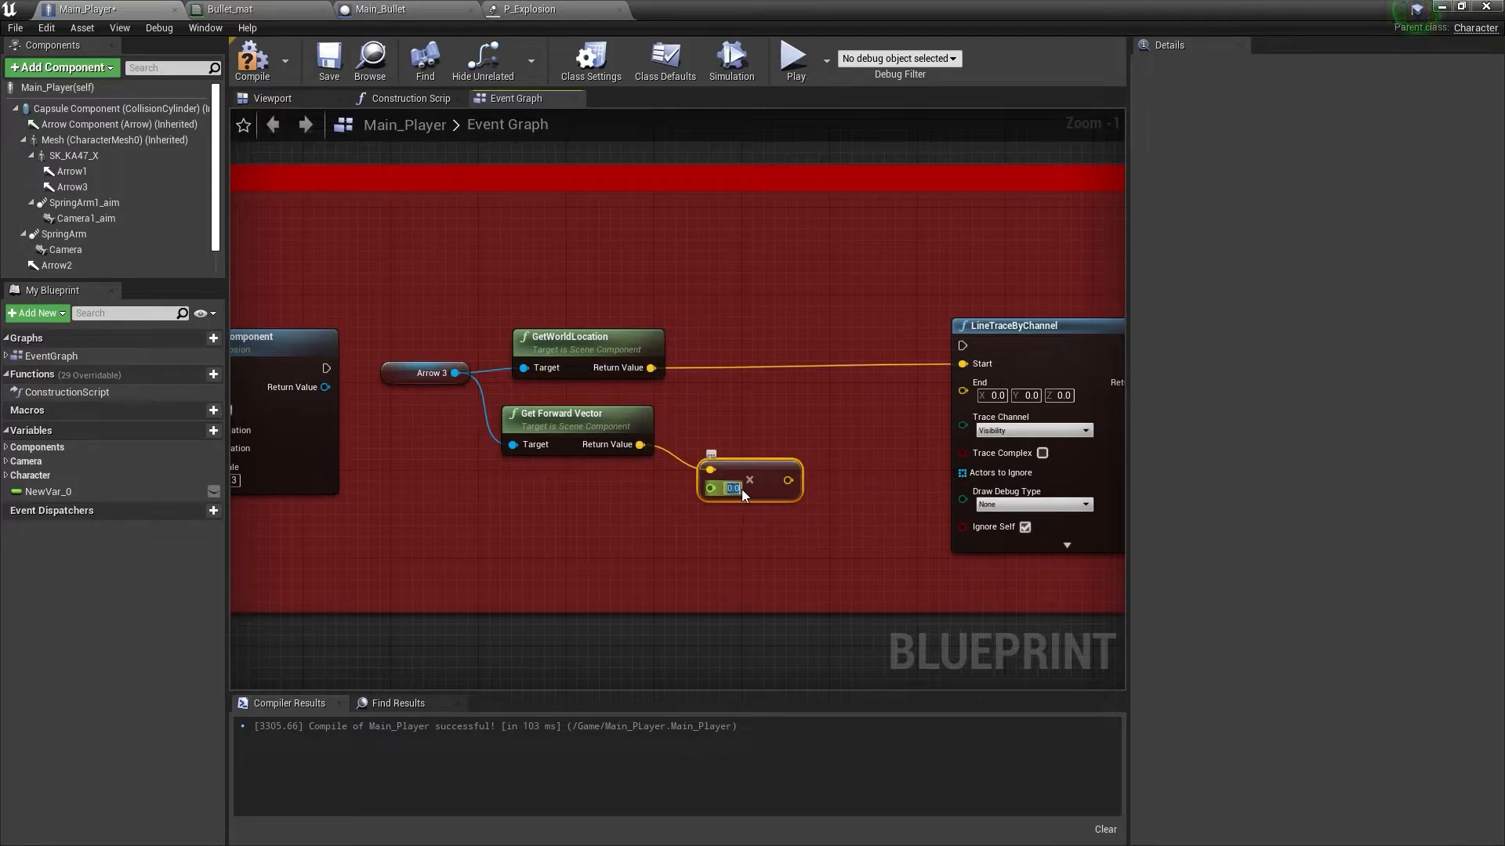
type("1500.0")
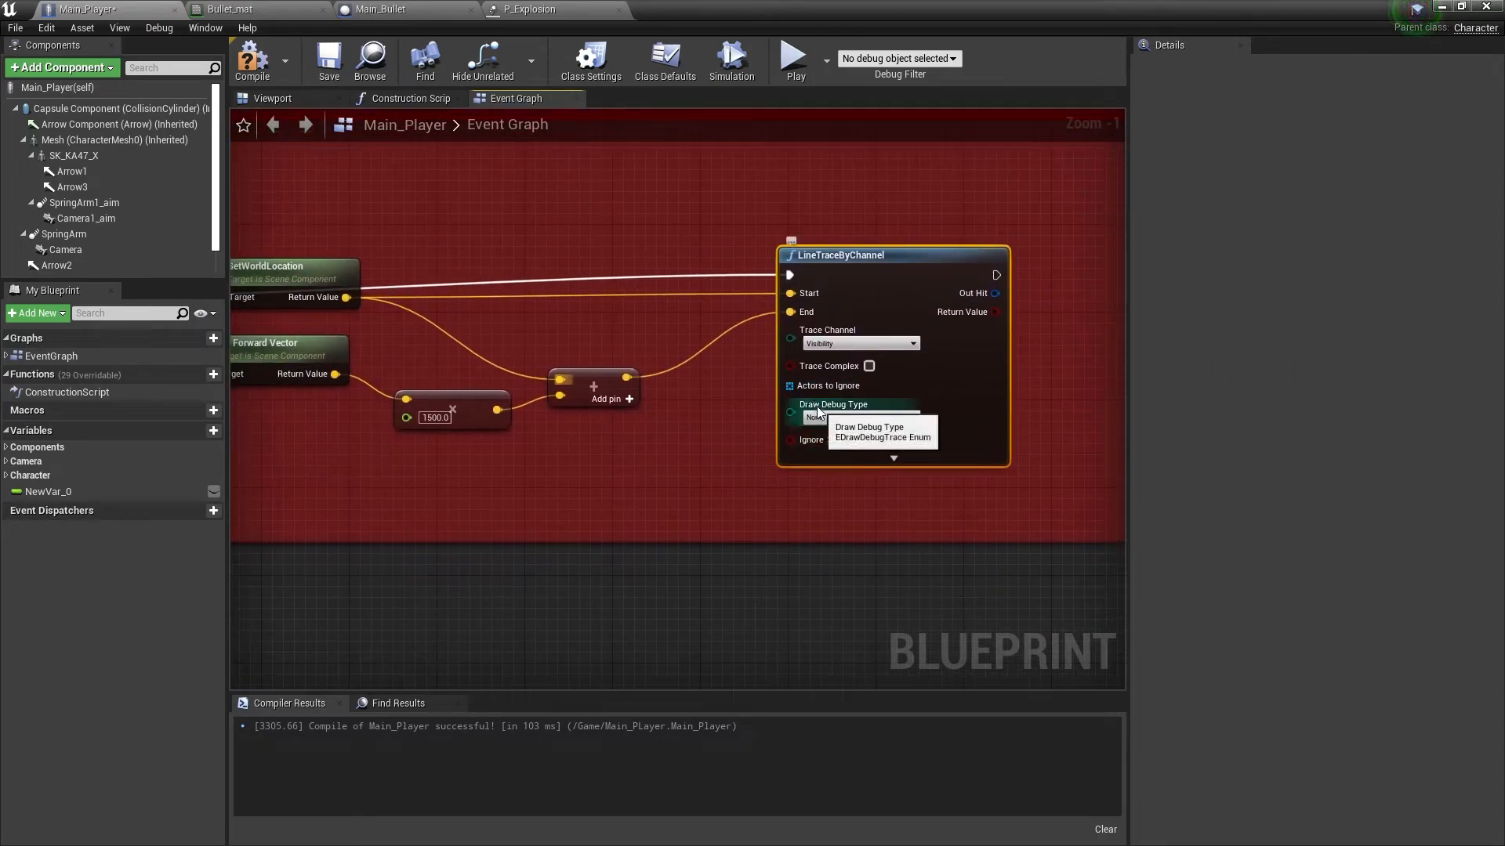
Set Draw Debug Type to For Duration and compile the Main_Player blueprint
left_click(857, 416)
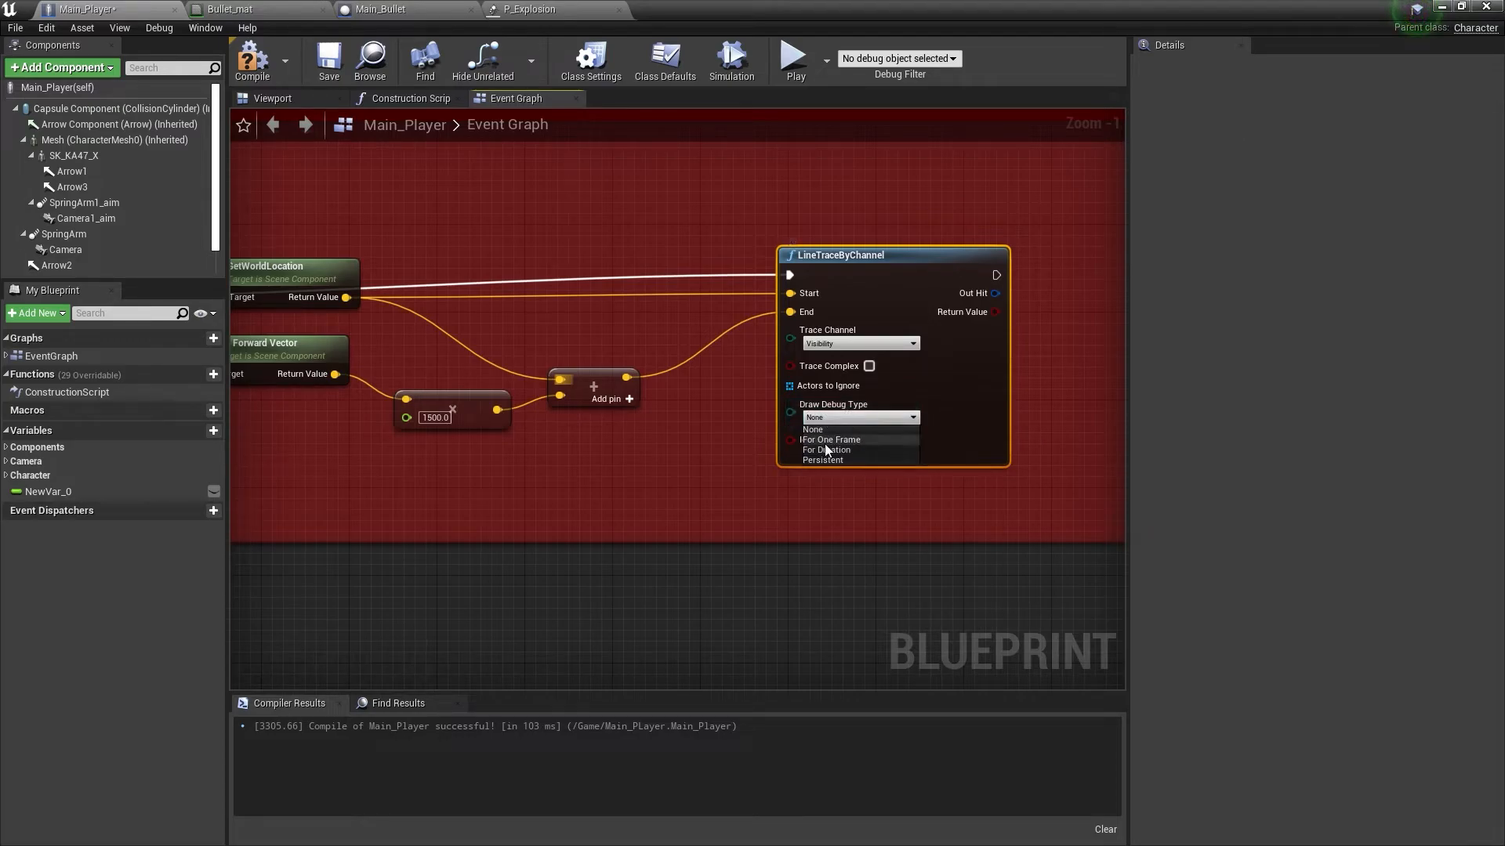
left_click(827, 449)
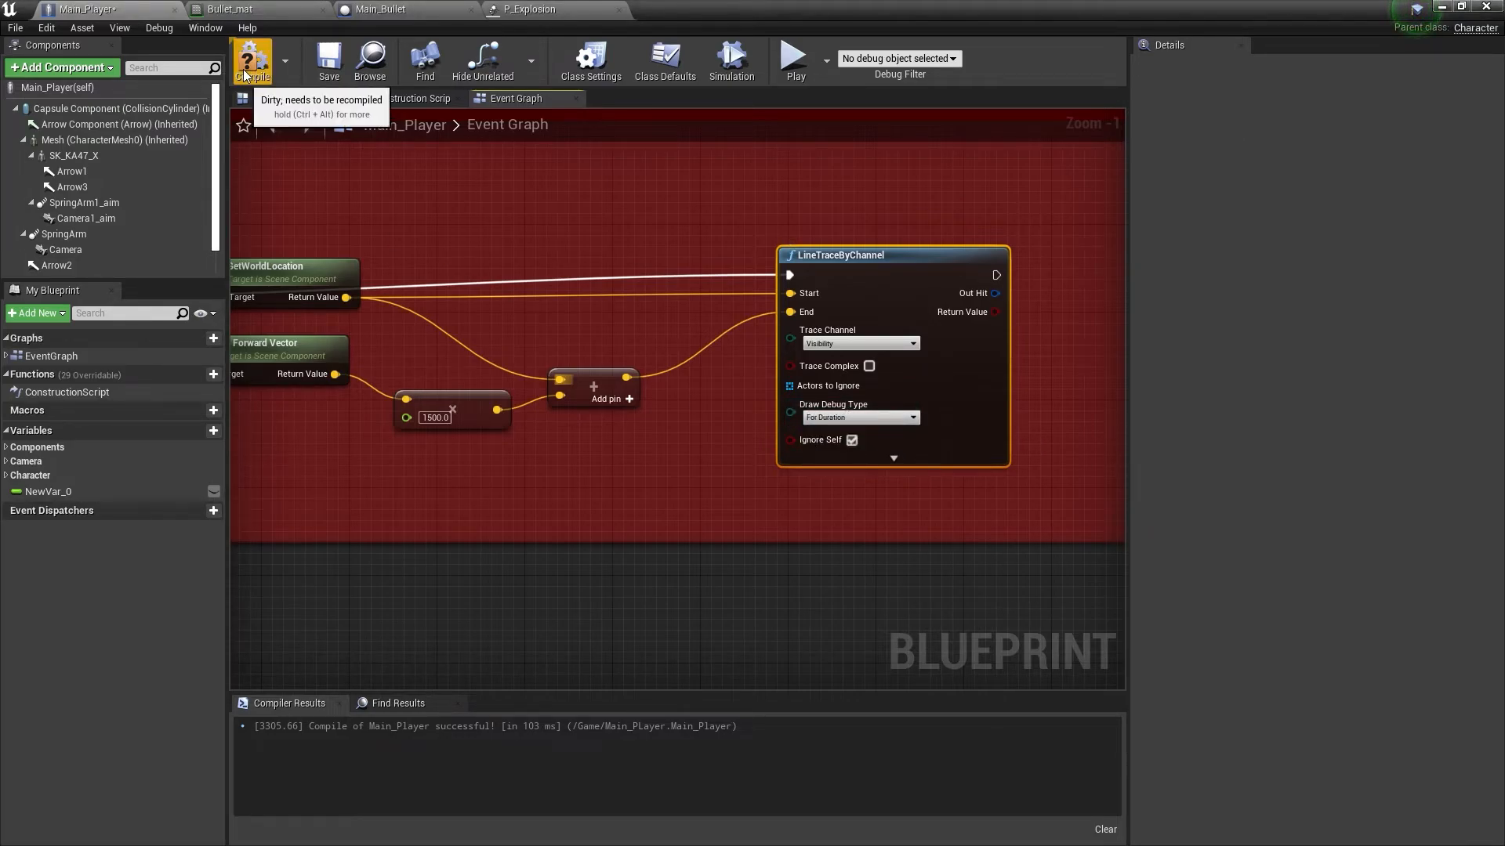
left_click(252, 59)
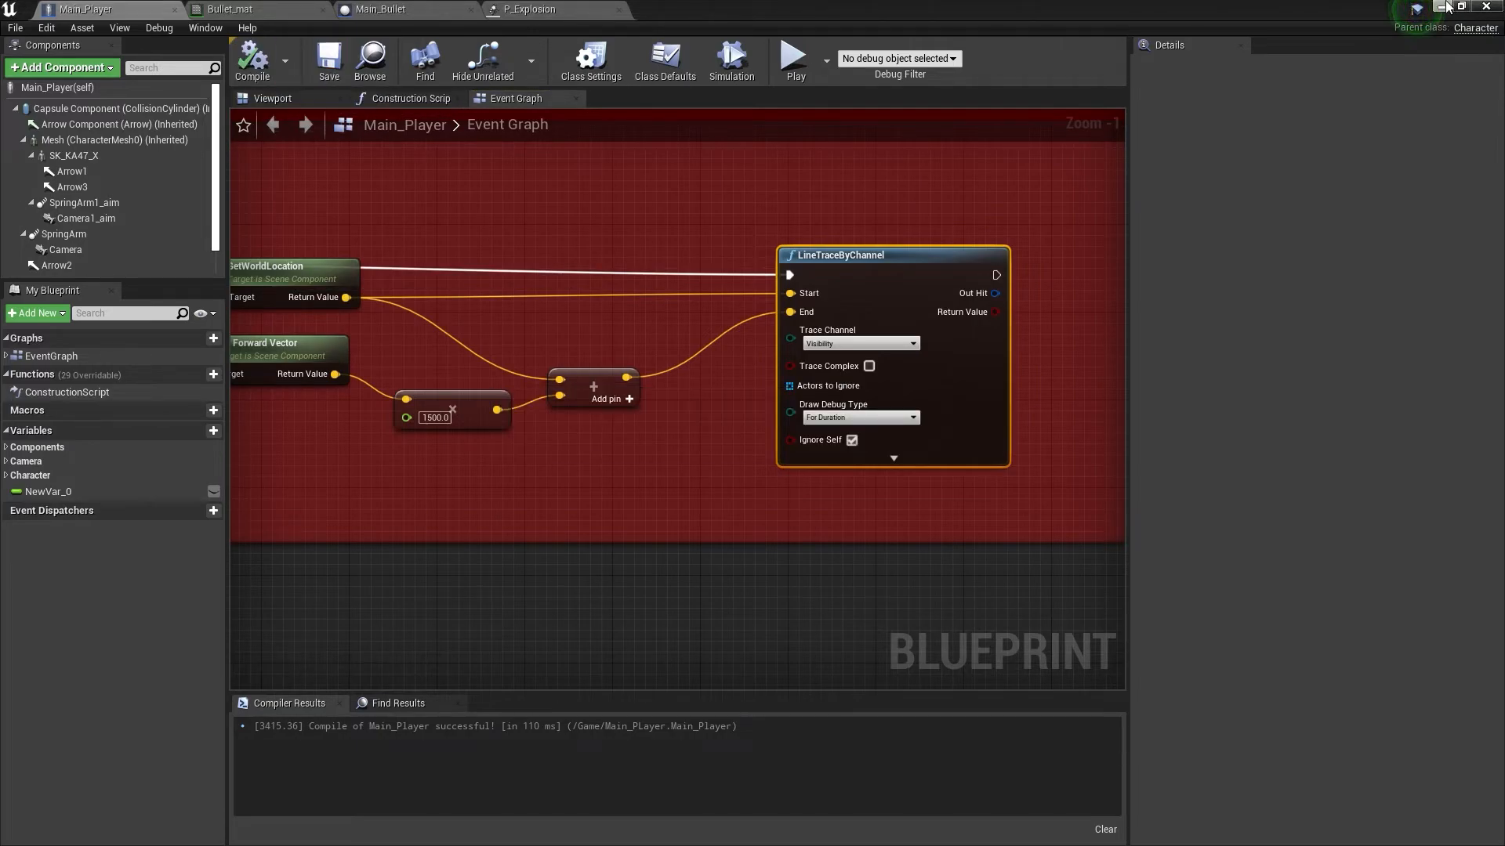